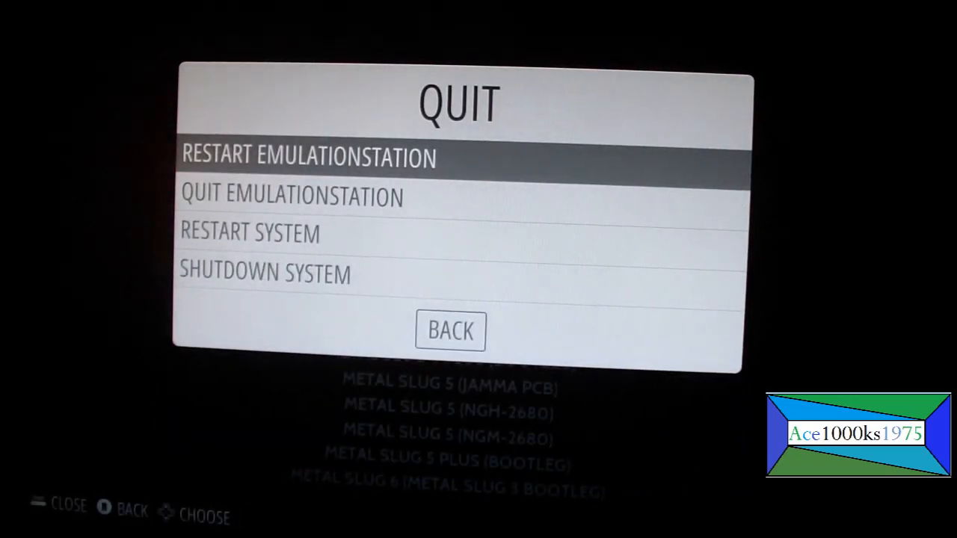
Quit EmulationStation from its menu and confirm Yes at the Really Quit? prompt
left_click(292, 197)
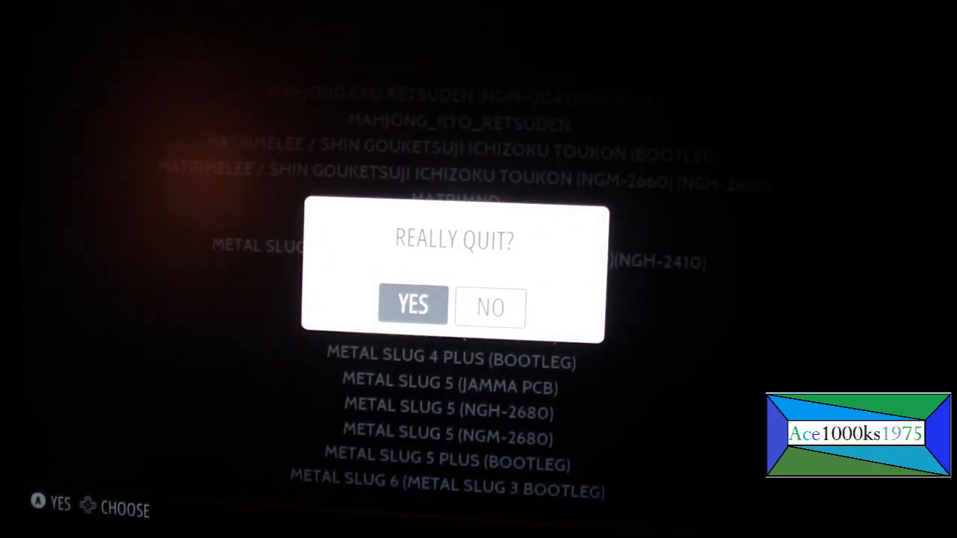
left_click(412, 306)
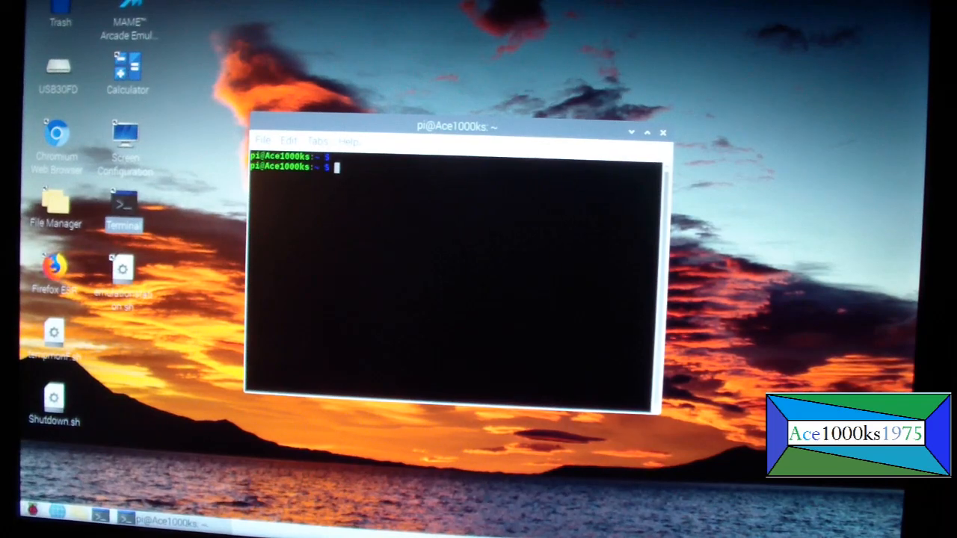
Exit the terminal and launch the File Manager from its desktop icon
type("e")
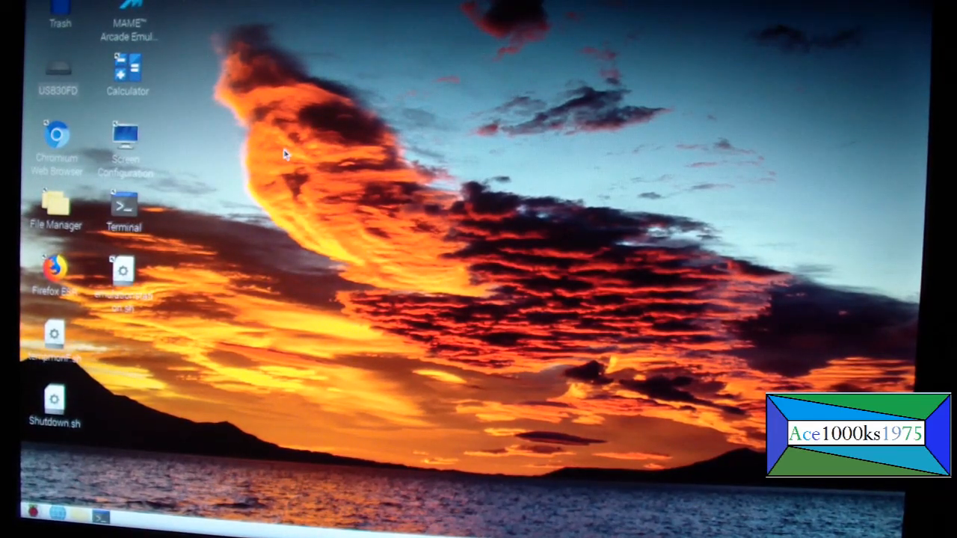
mouse_move(59, 71)
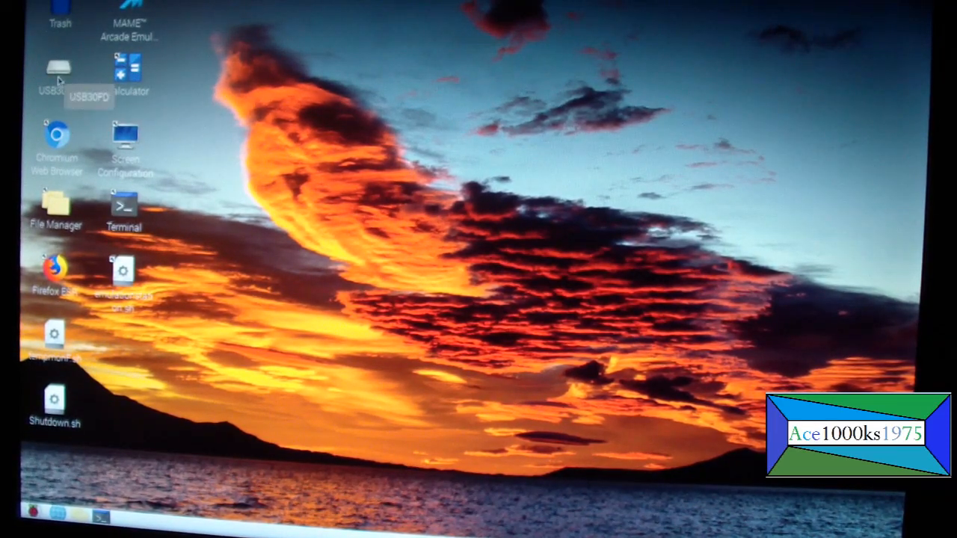
double_click(54, 209)
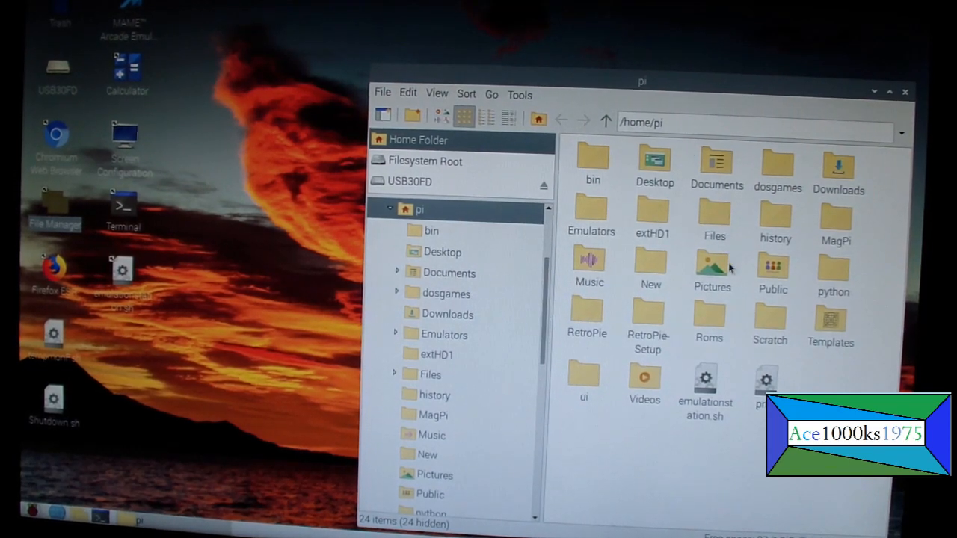
mouse_move(795, 322)
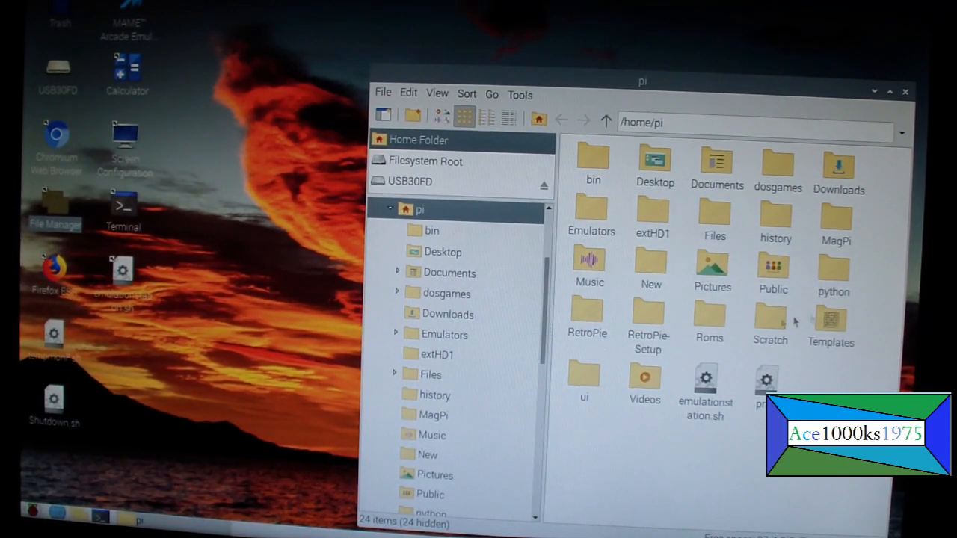
Peek into the Roms folder, return home, then open RetroPie's BIOS folder
double_click(709, 314)
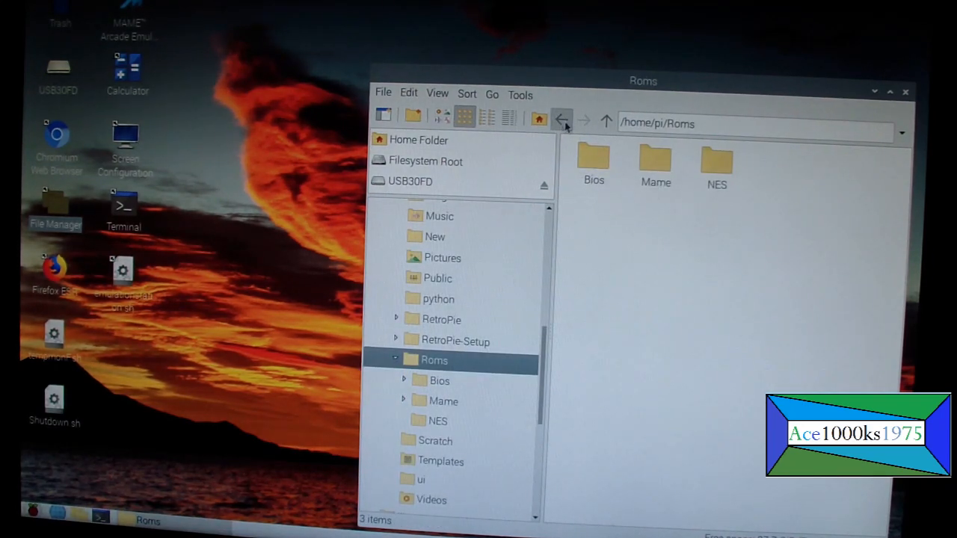
left_click(563, 121)
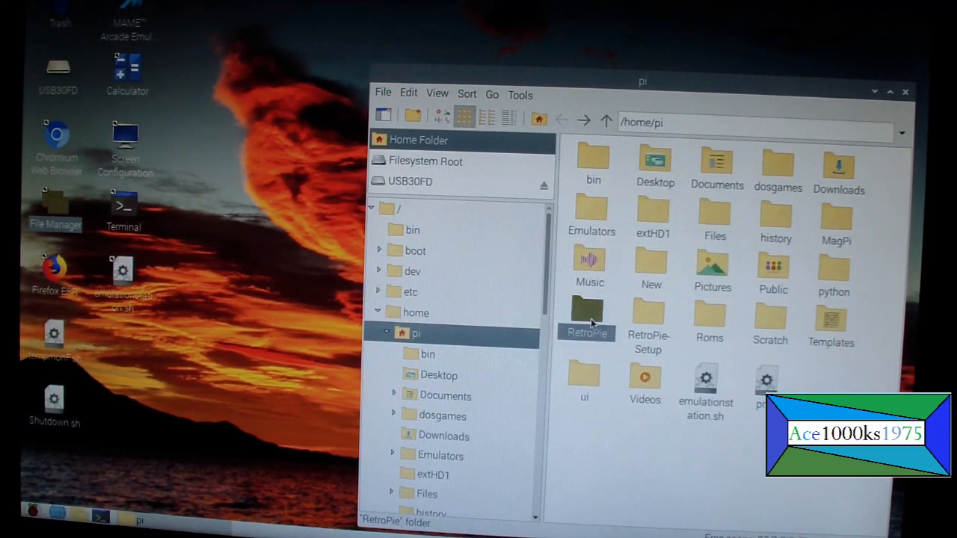
double_click(586, 314)
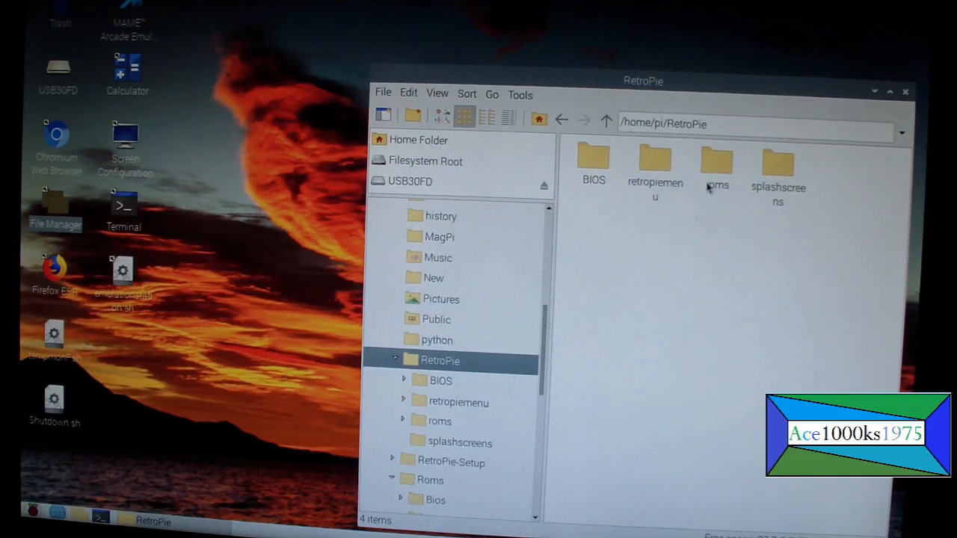
double_click(593, 161)
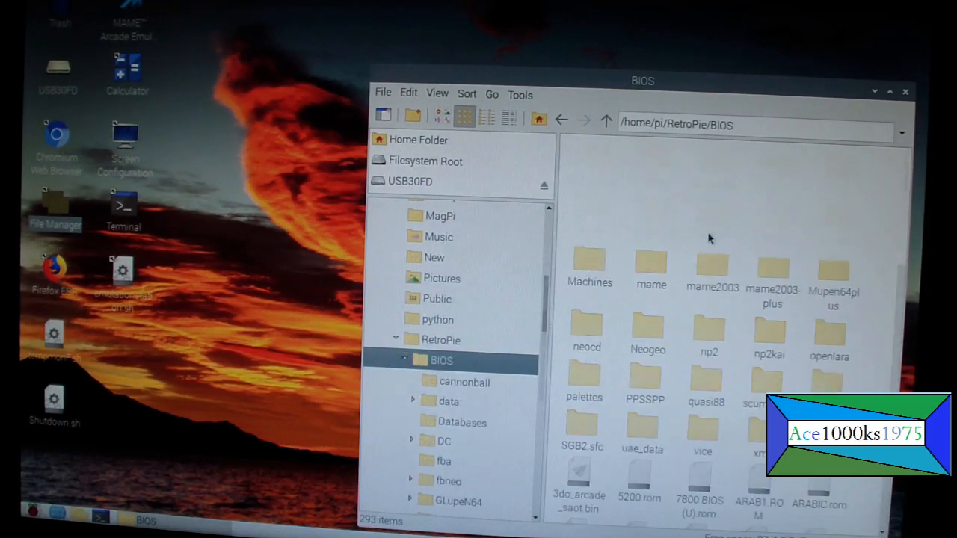
Scroll to the neocd archives, select neocdz.zip, then go back a folder
scroll("down", 3)
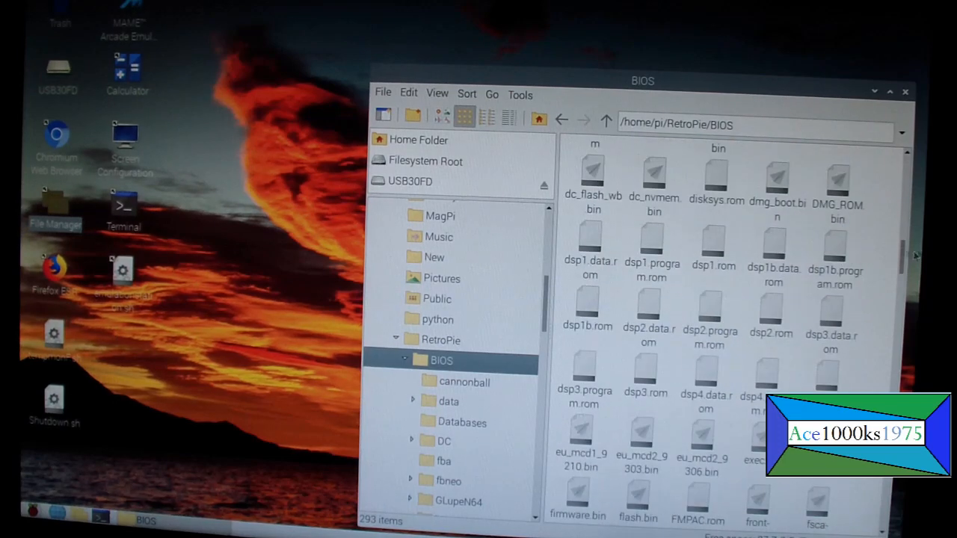
scroll("down", 3)
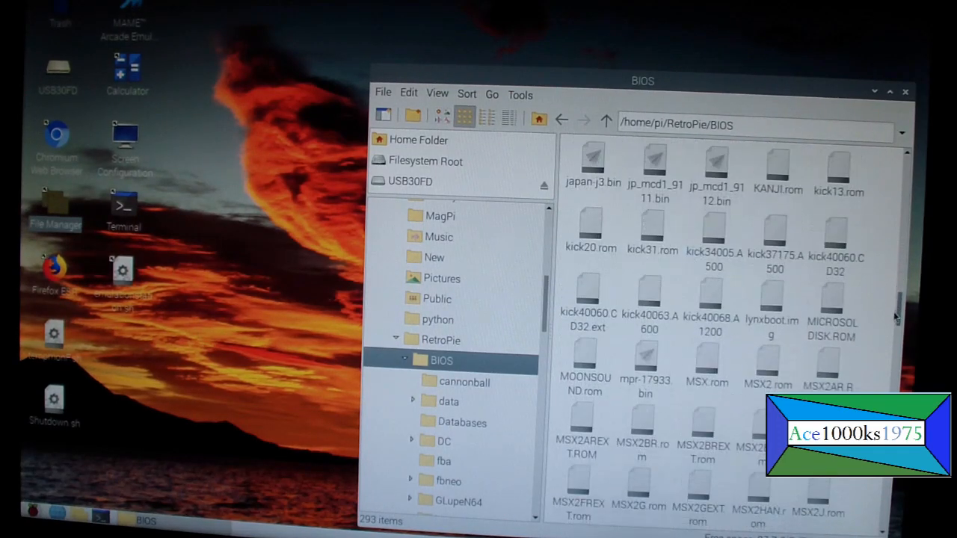
scroll("down", 3)
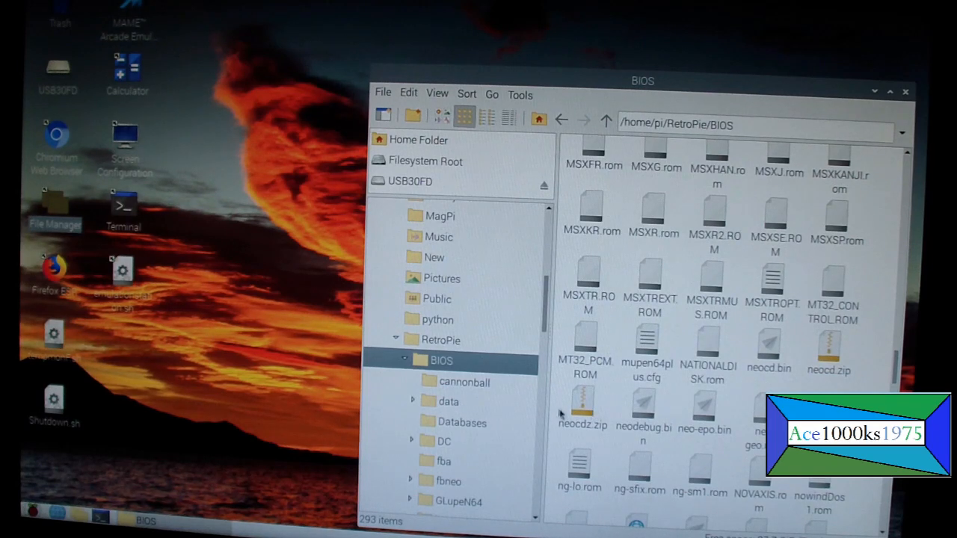
mouse_move(849, 361)
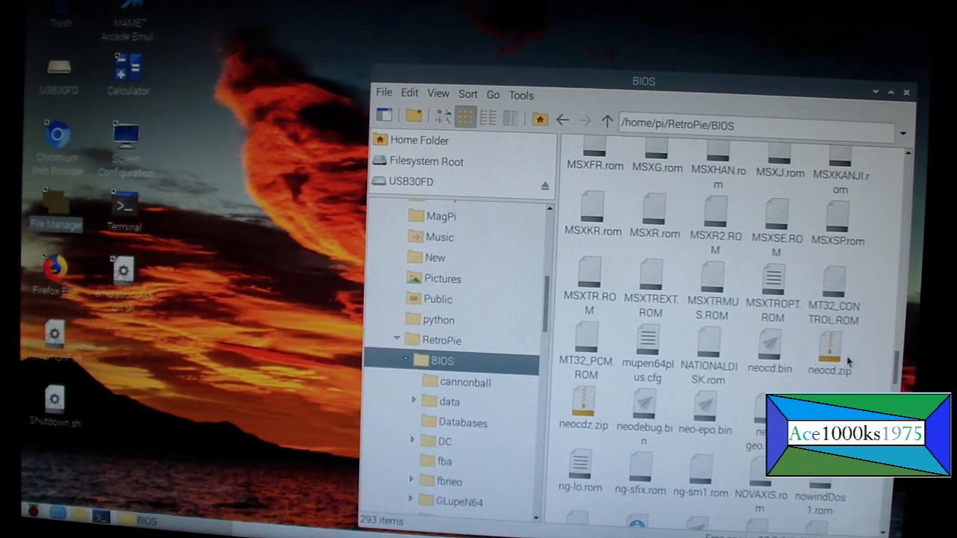
left_click(584, 416)
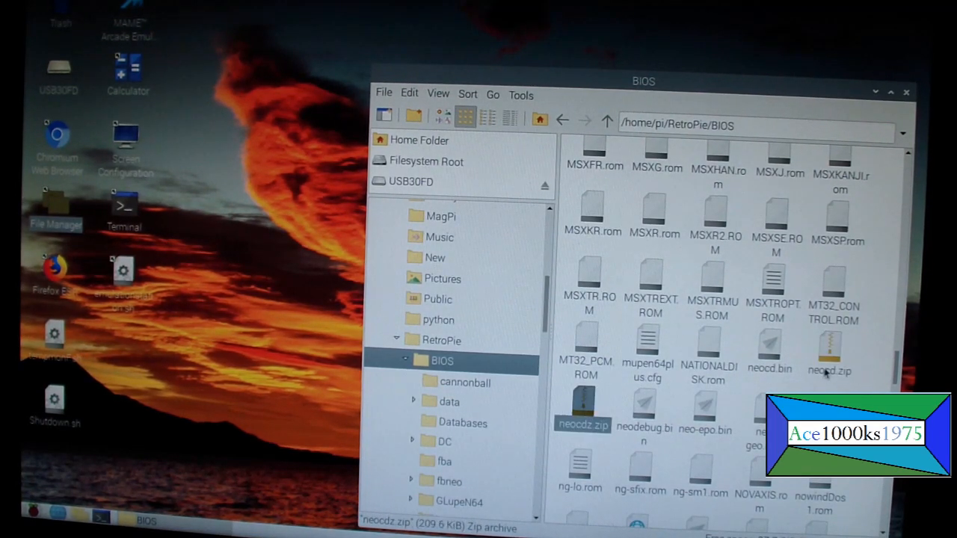
left_click(828, 352)
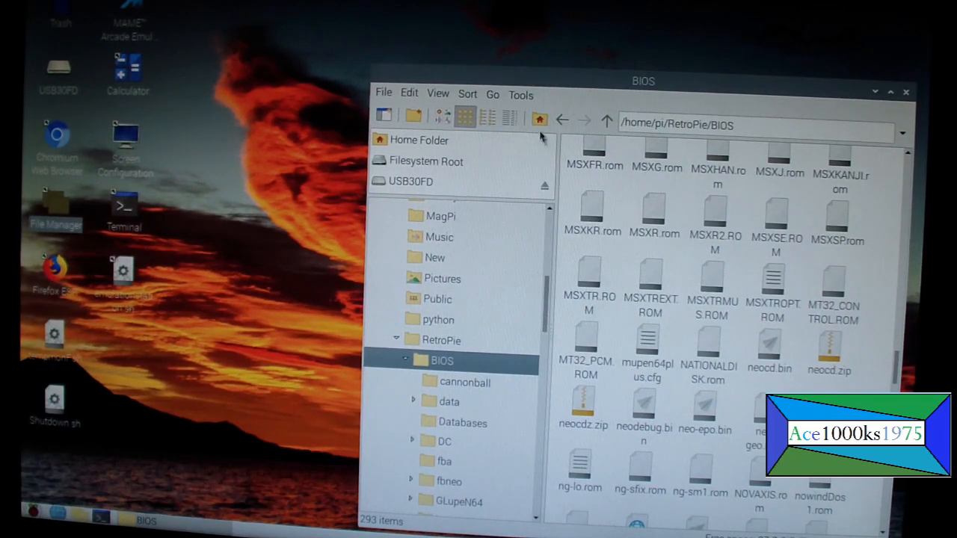
mouse_move(562, 120)
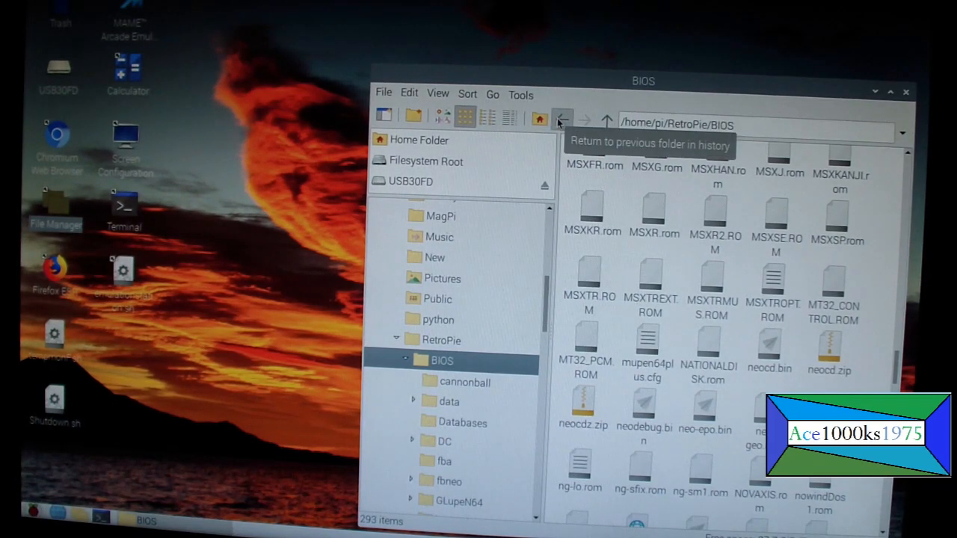
left_click(562, 119)
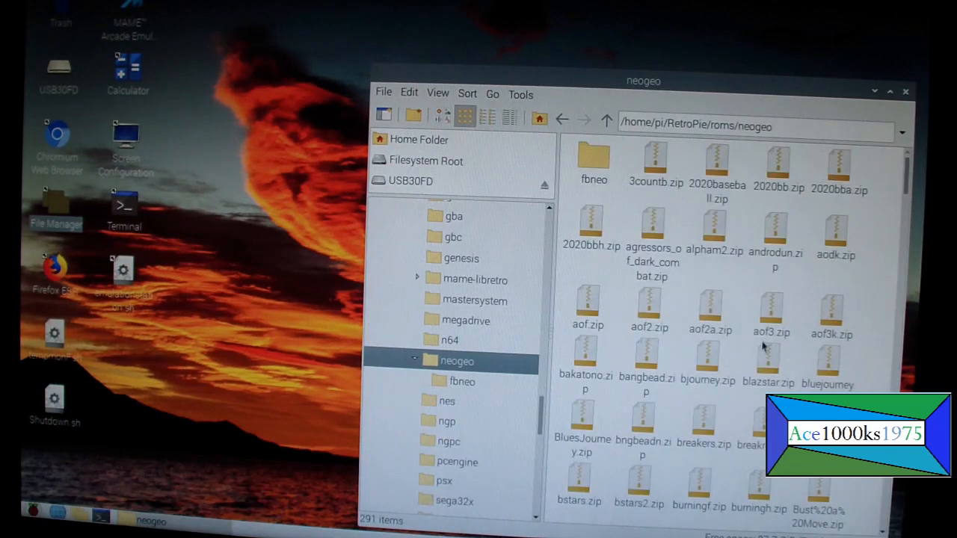
Scroll through the neogeo roms and select the 1.7 MiB neogeo.zip BIOS archive
scroll("down", 3)
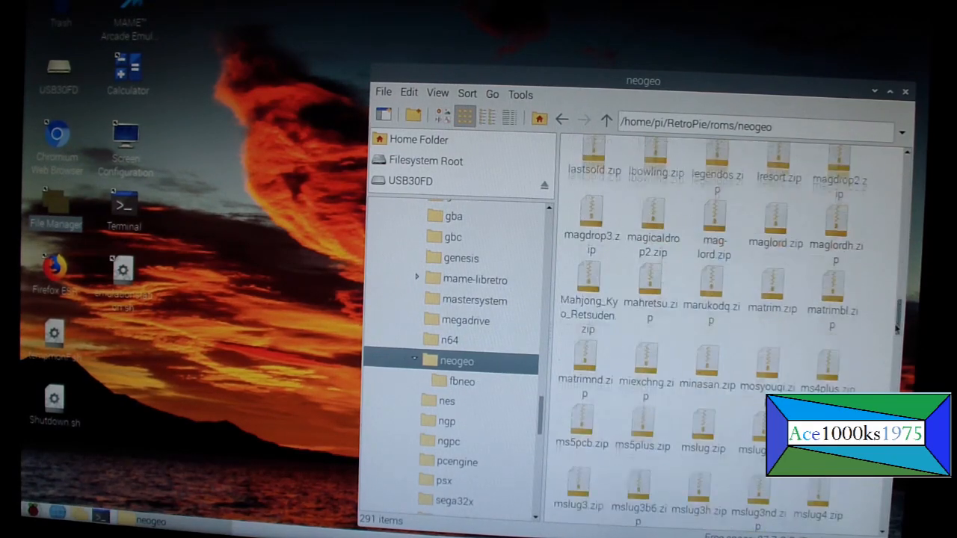
scroll("down", 3)
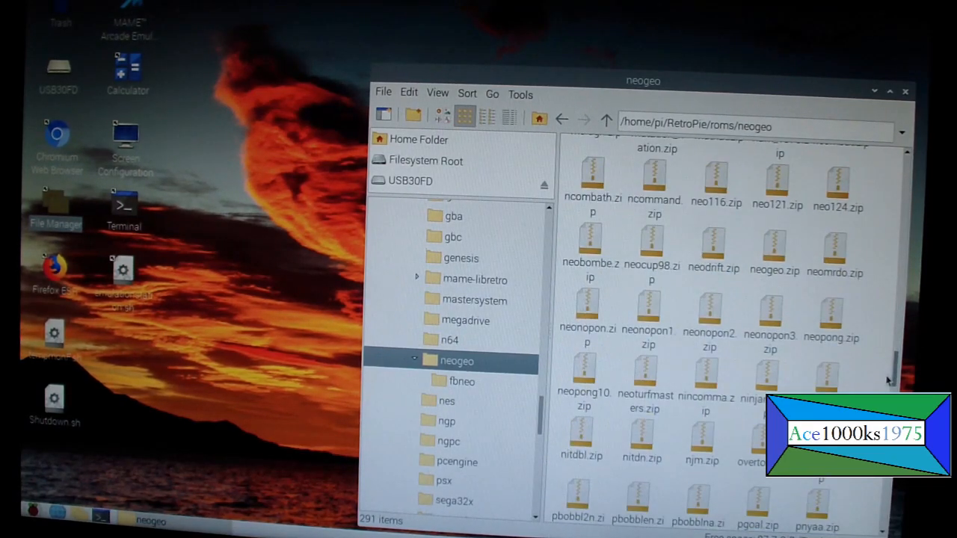
scroll("up", 3)
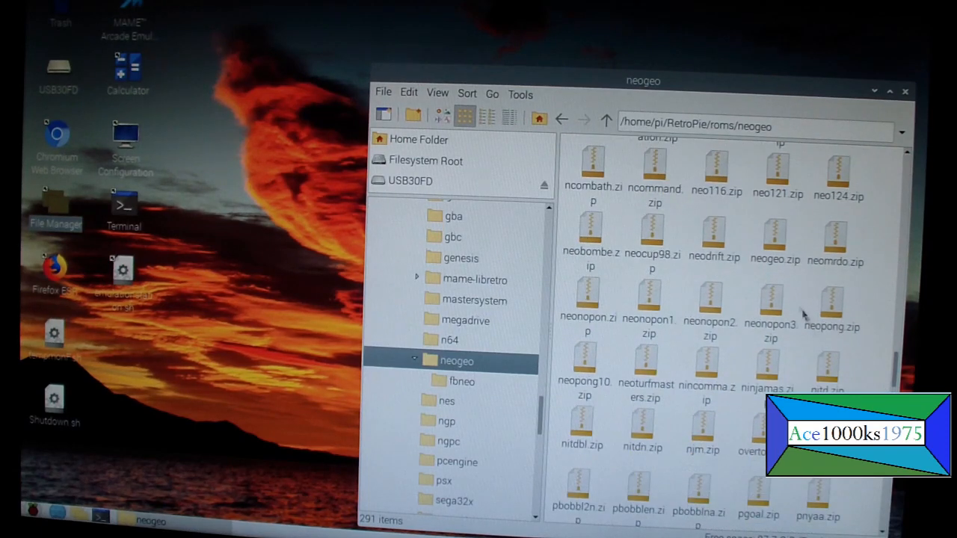
scroll("up", 3)
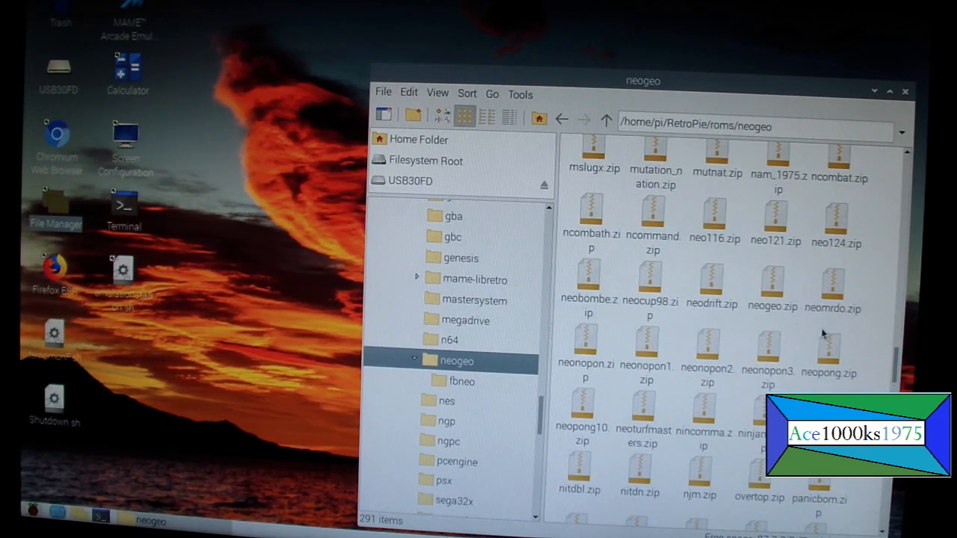
scroll("down", 3)
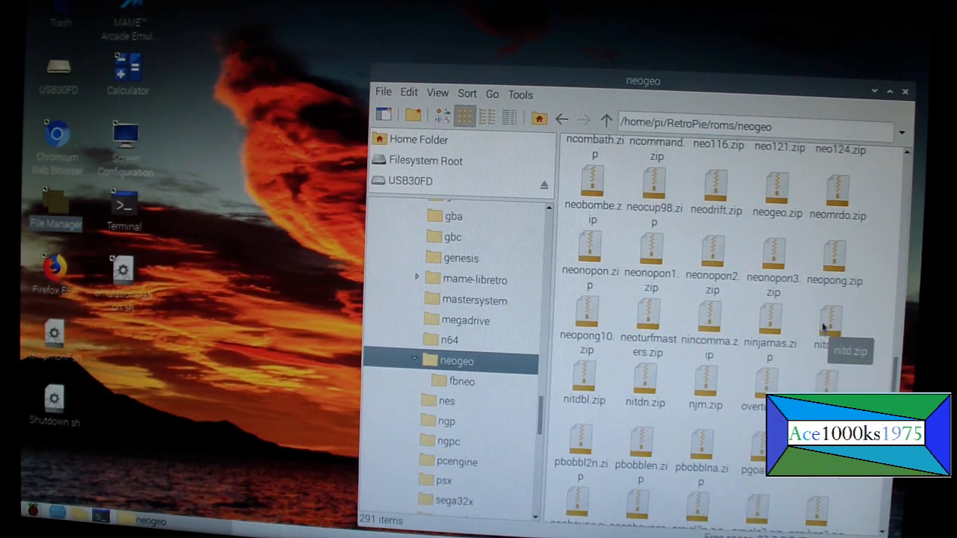
mouse_move(688, 288)
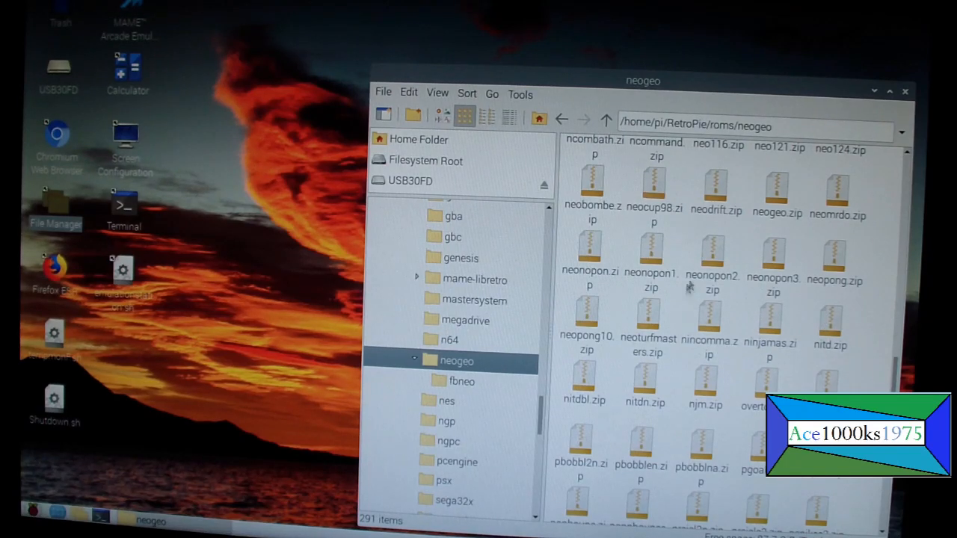
mouse_move(763, 278)
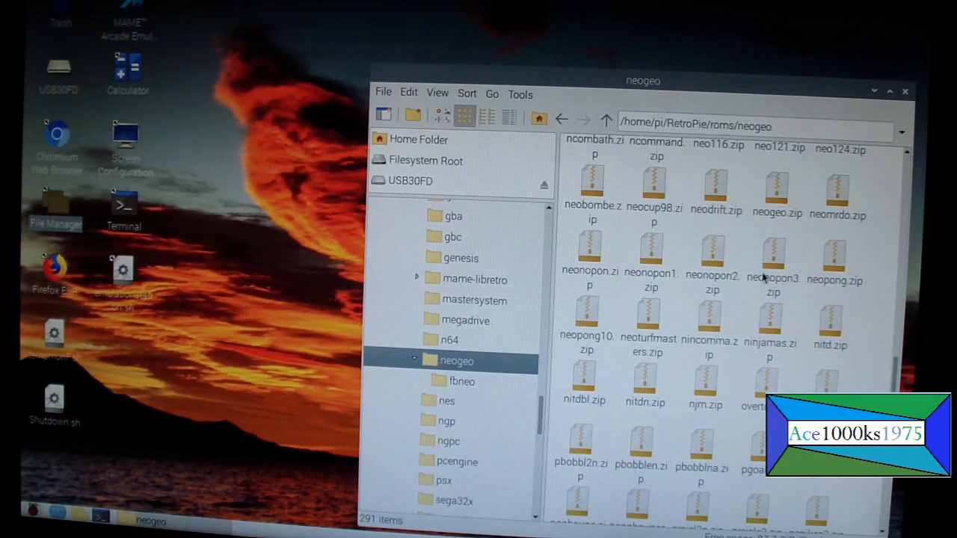
left_click(776, 183)
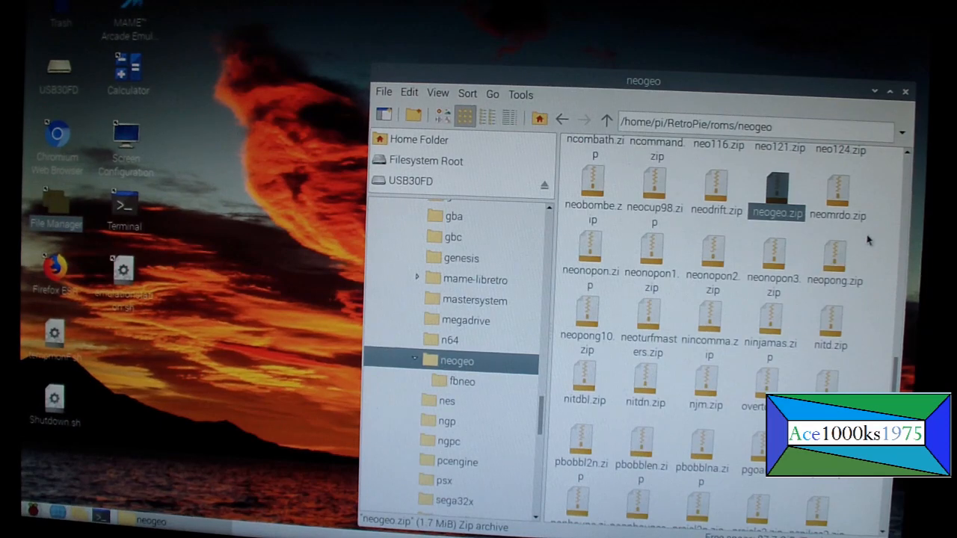